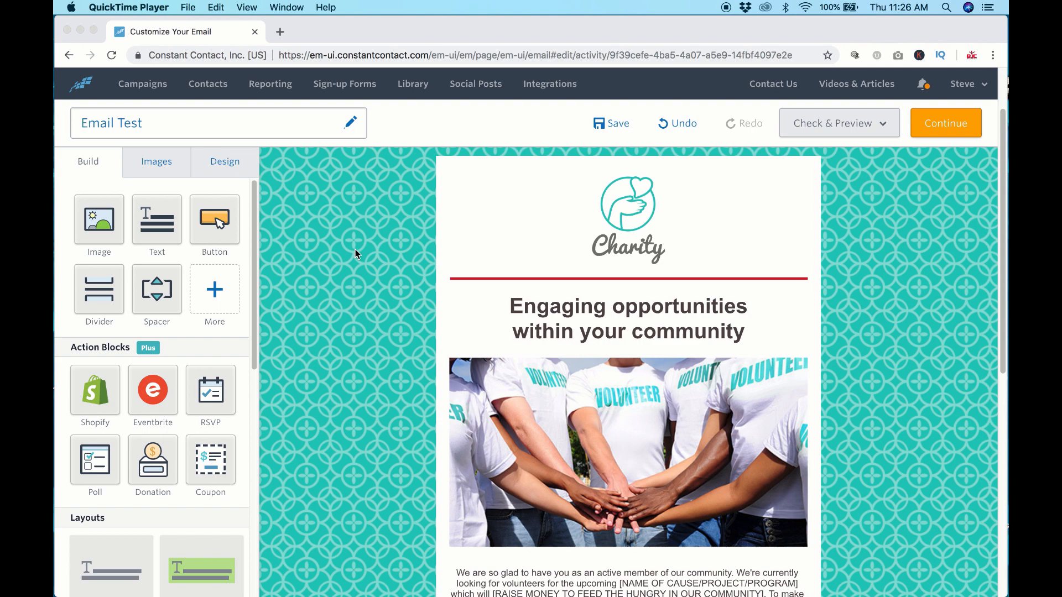
mouse_move(948, 289)
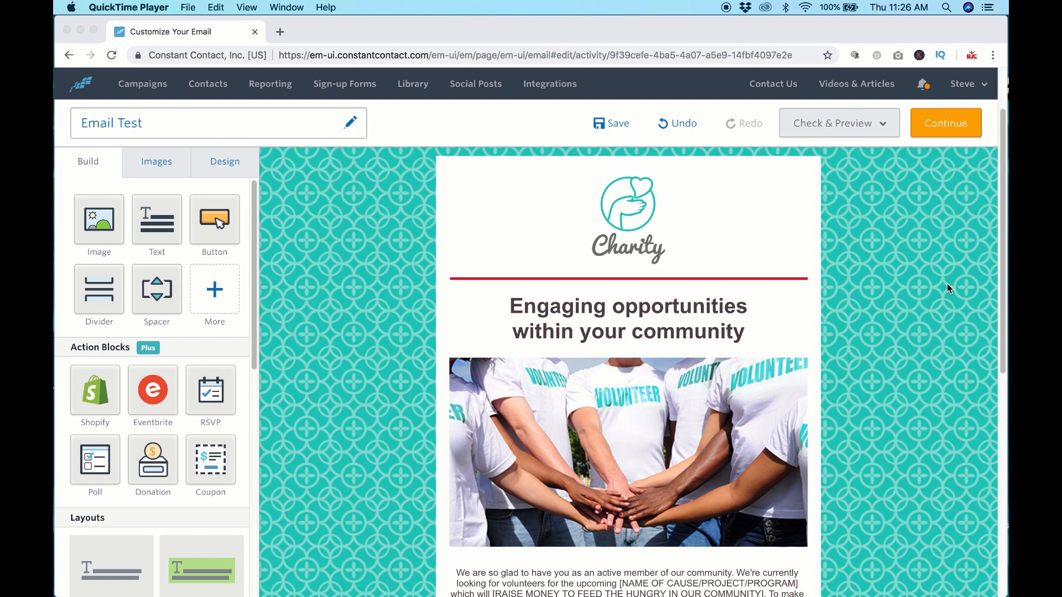
mouse_move(816, 299)
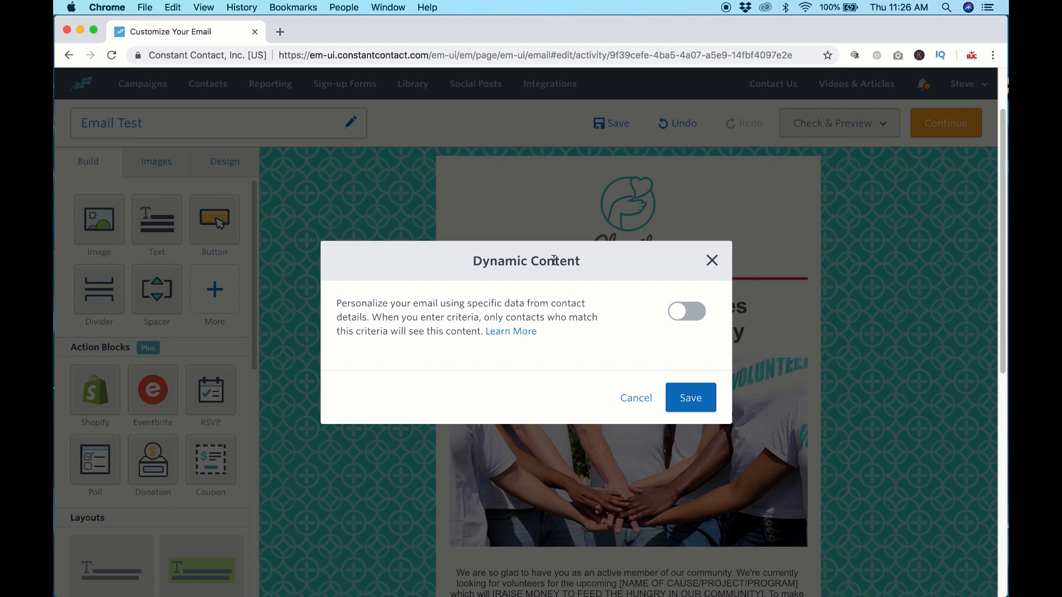
mouse_move(587, 248)
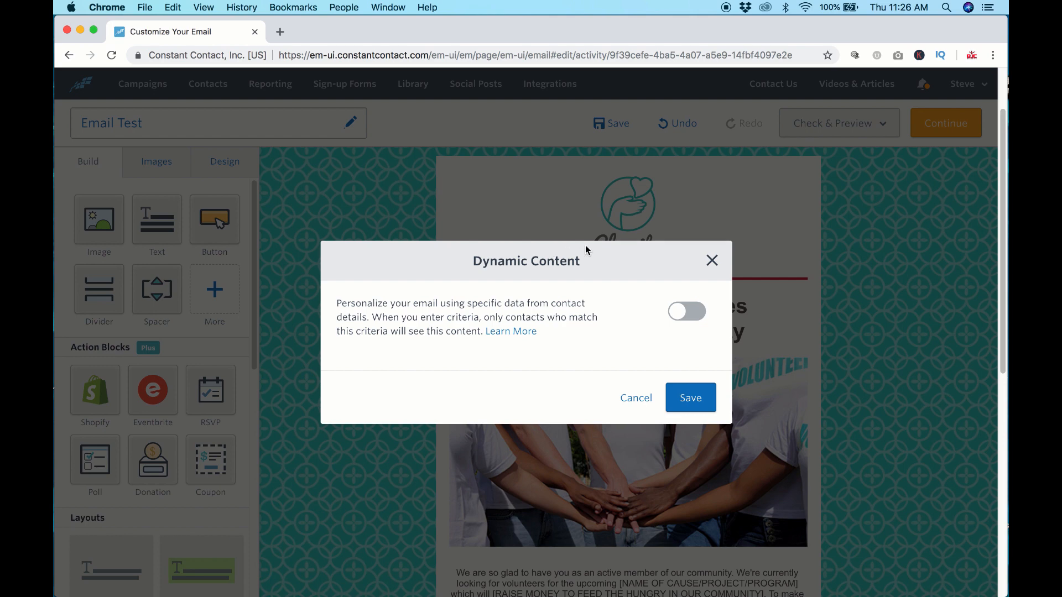
mouse_move(607, 288)
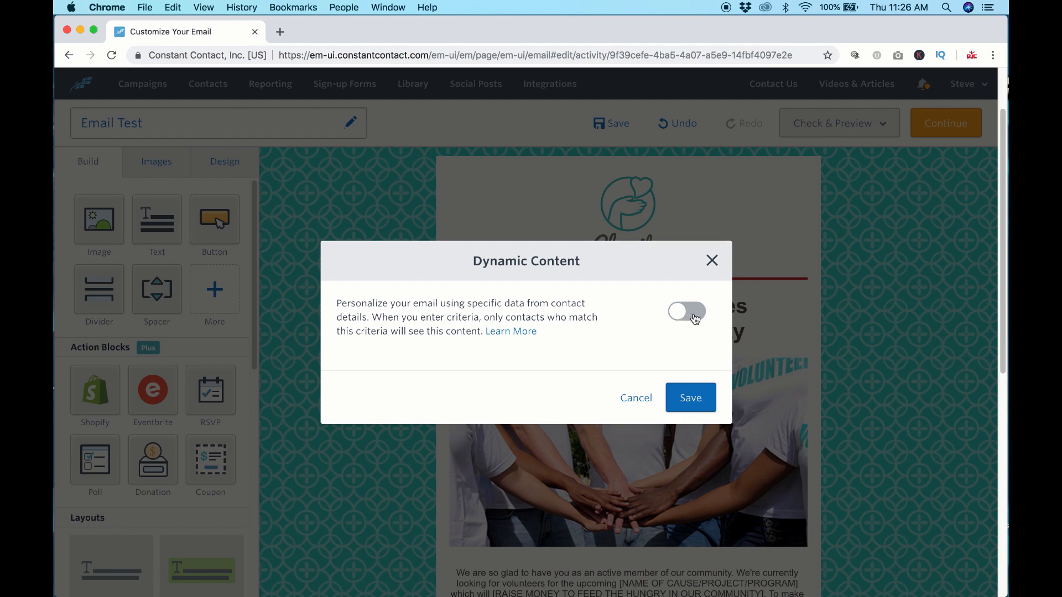
mouse_move(699, 318)
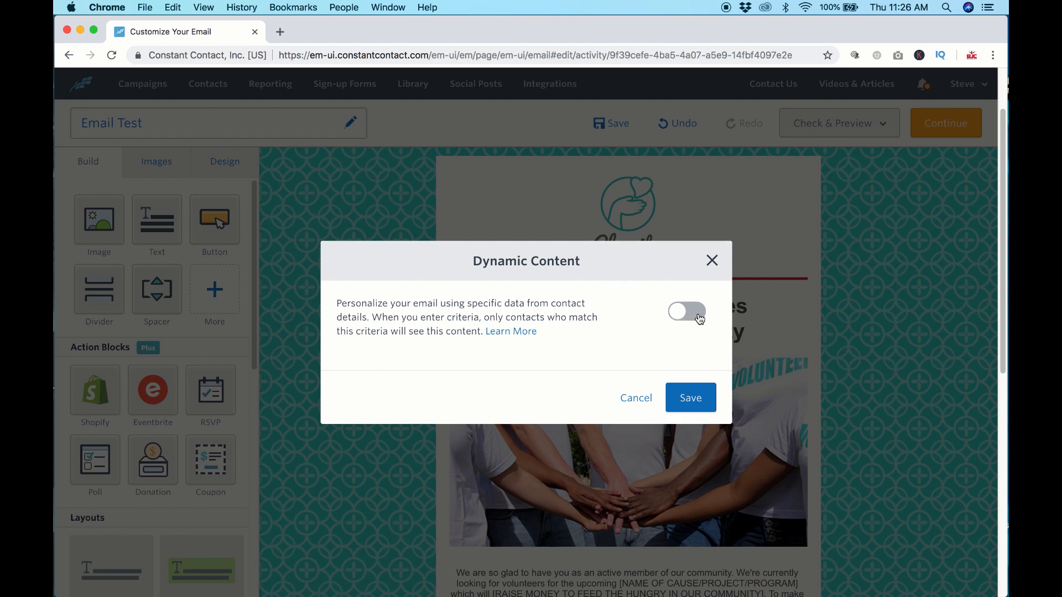
- Close and reopen the headline block's Dynamic Content settings without changes
click(636, 398)
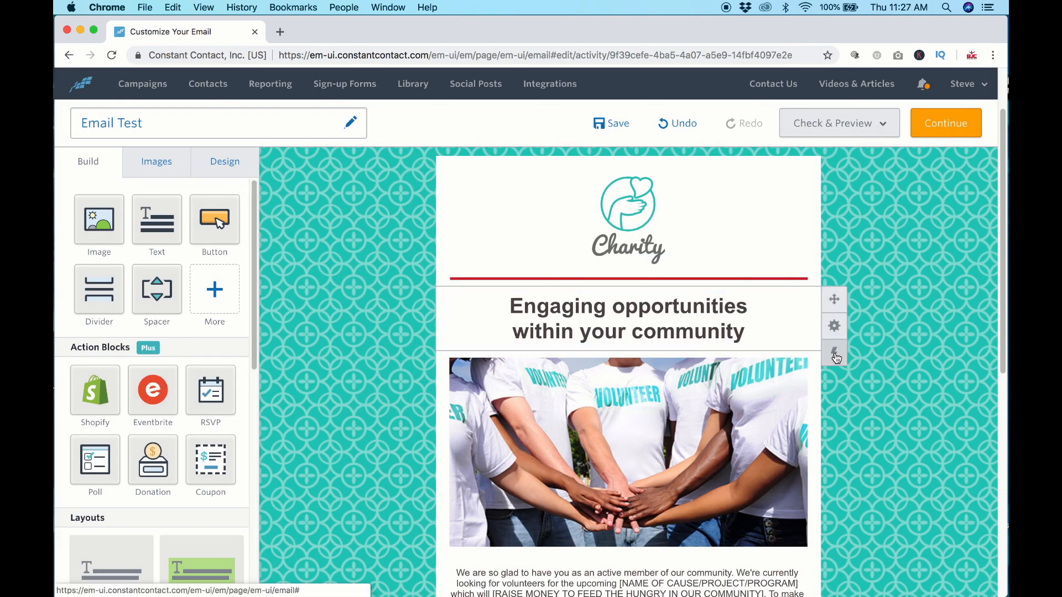
click(834, 351)
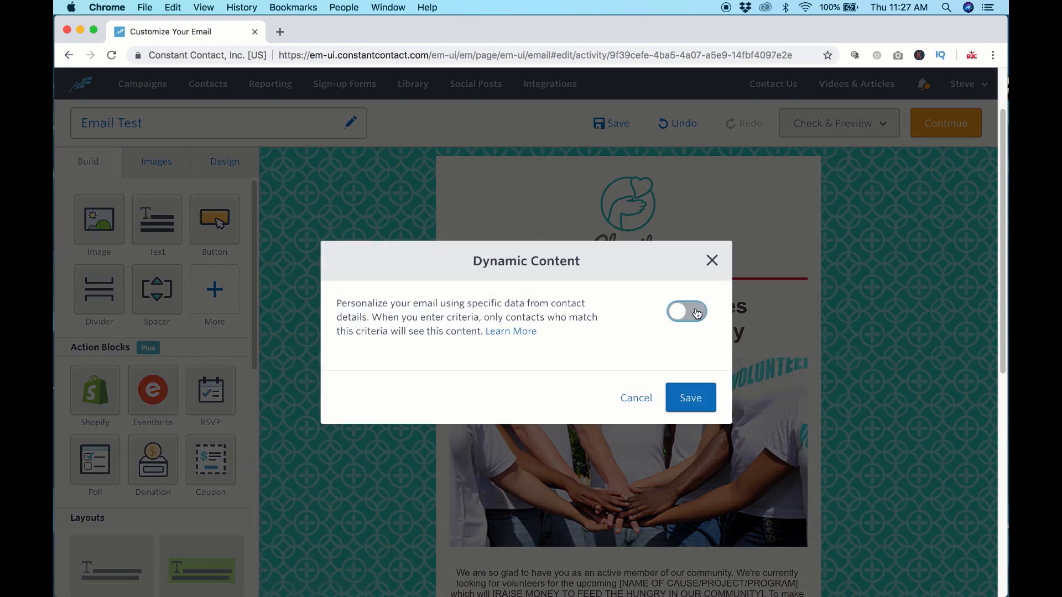
- Enable dynamic content named 'Name' with criteria Bib Number is not blank, and save
click(686, 311)
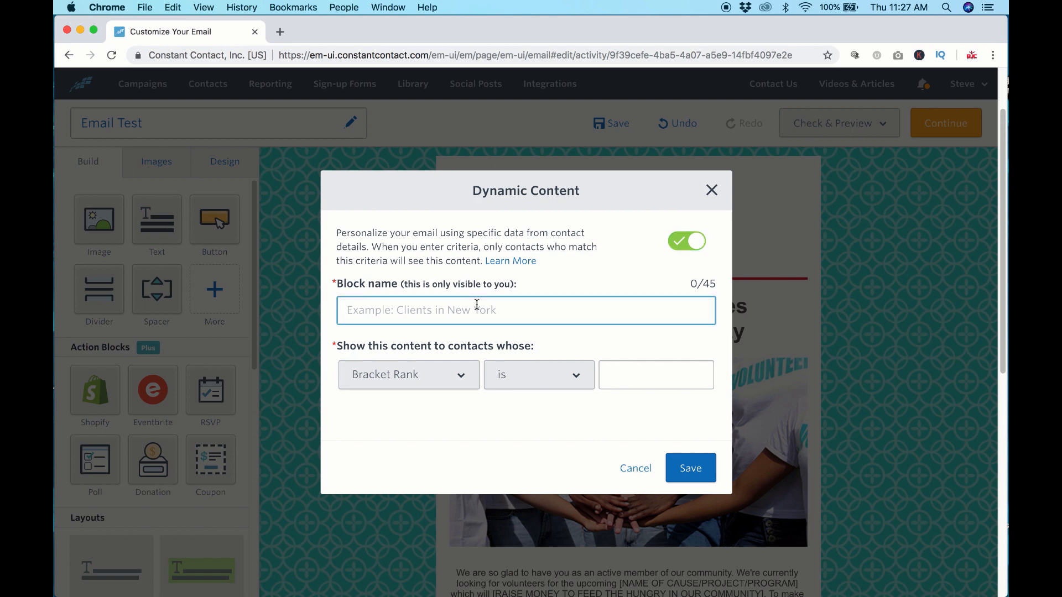
text(Name)
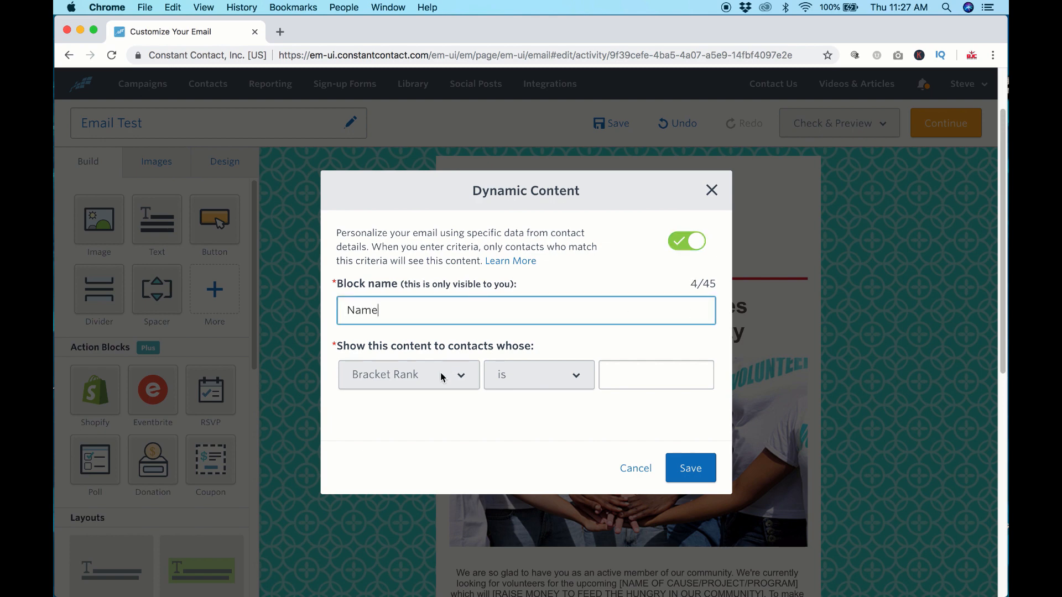
click(408, 375)
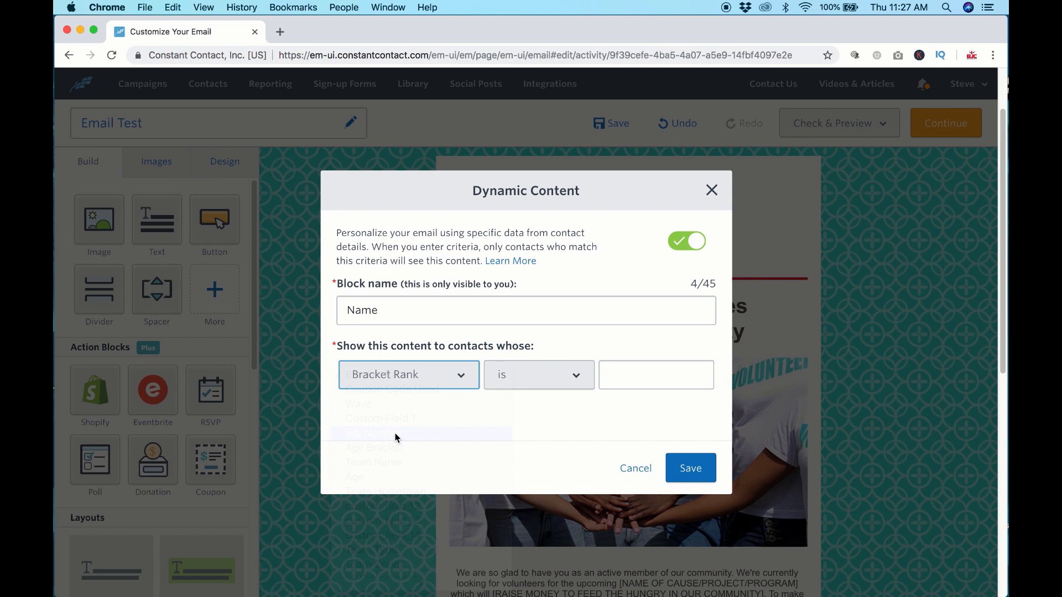
click(370, 433)
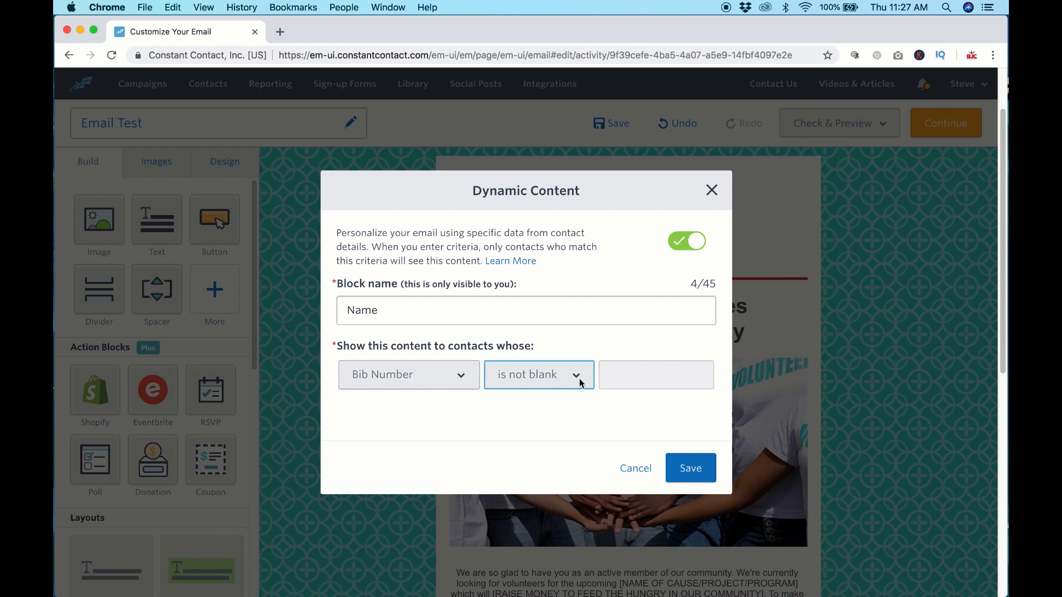
click(691, 467)
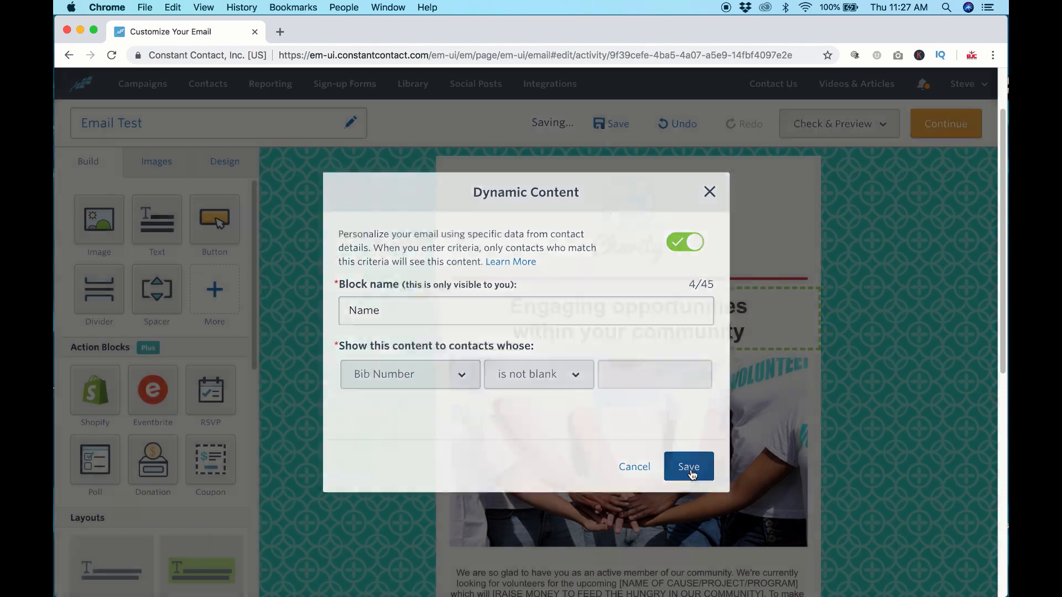
click(689, 466)
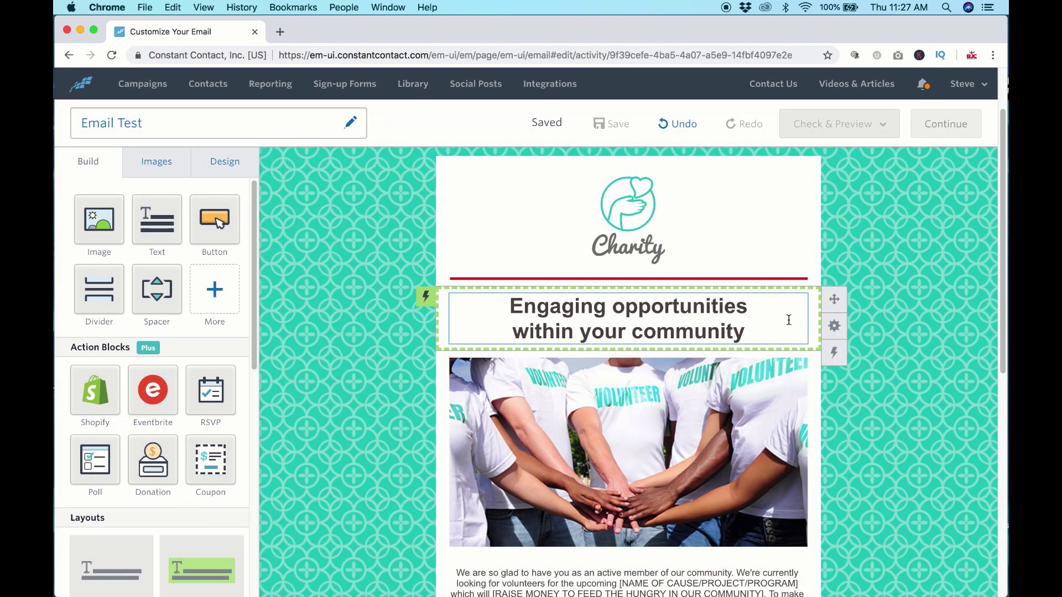